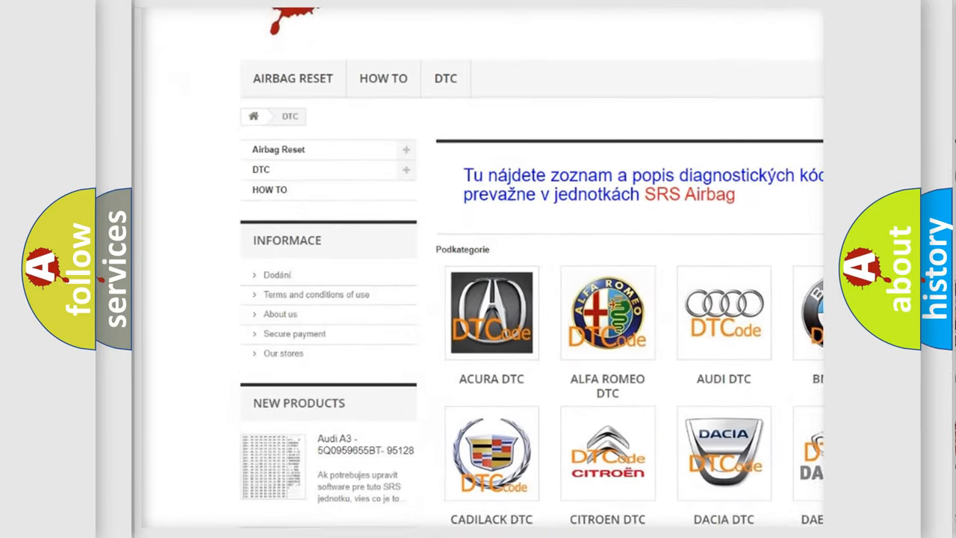
scroll("down", 3)
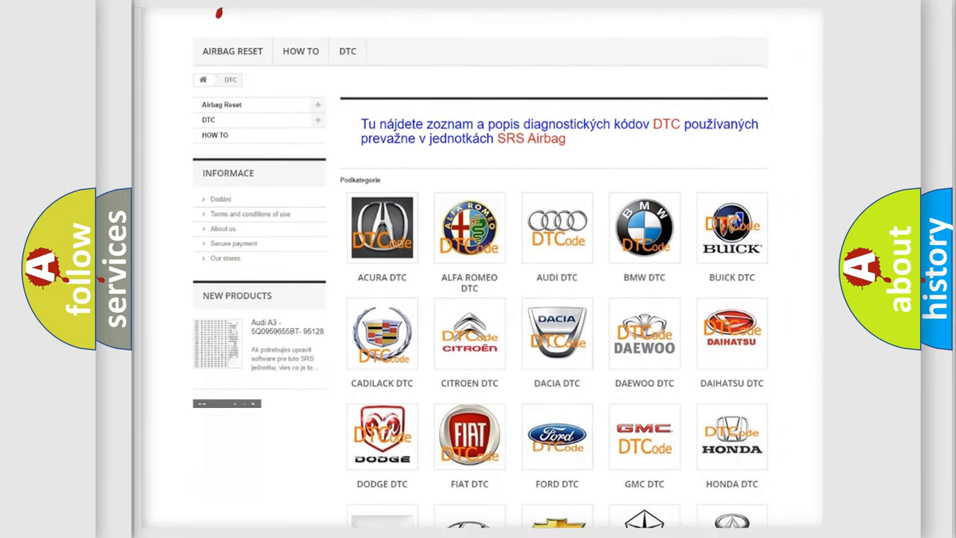
scroll("down", 3)
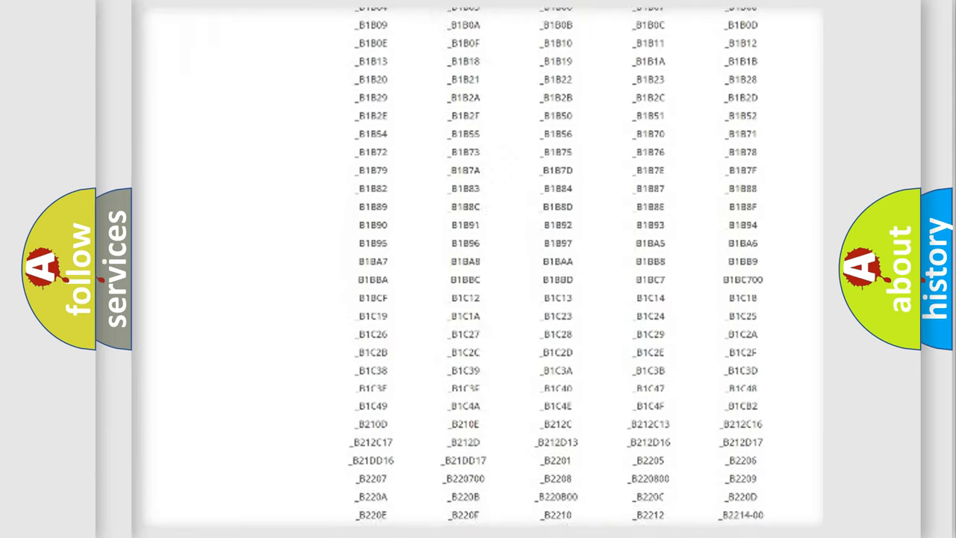
scroll("down", 3)
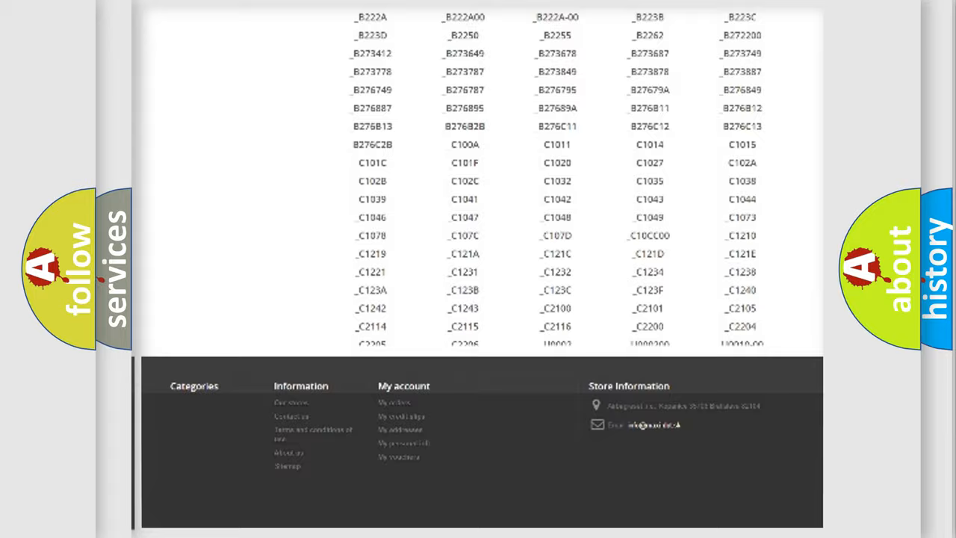